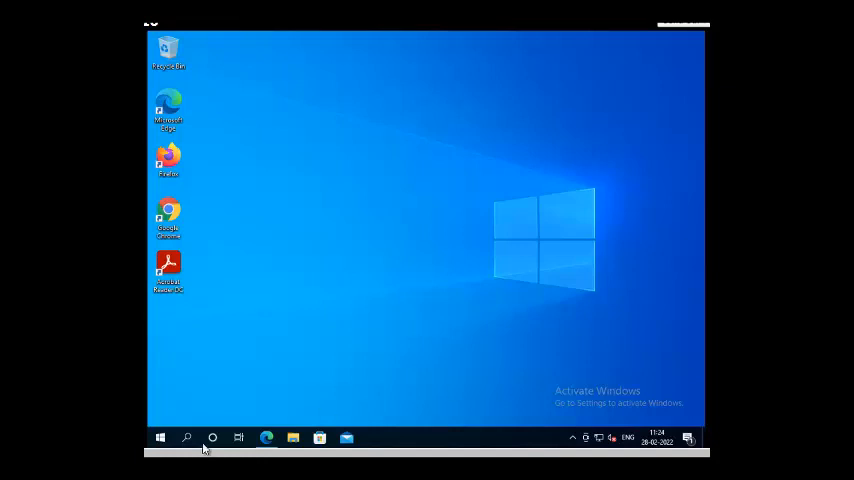
- Search Windows for 'wireshark' to launch the Wireshark application
left_click(184, 438)
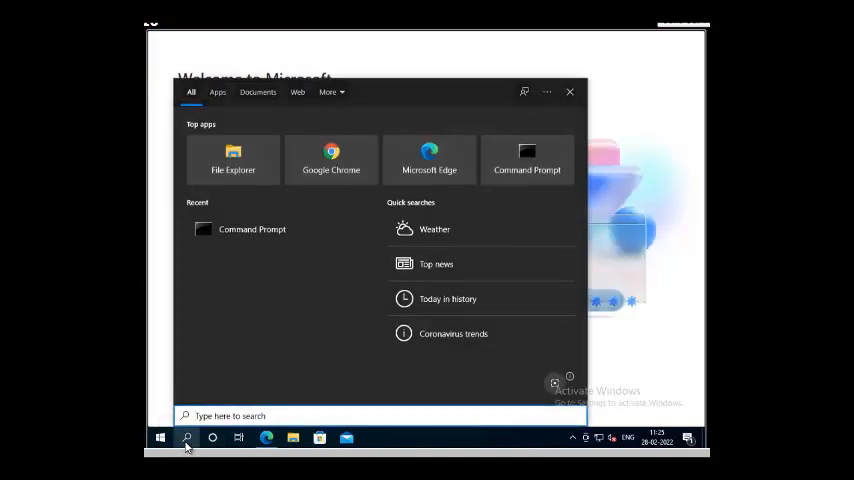
type("wireshark")
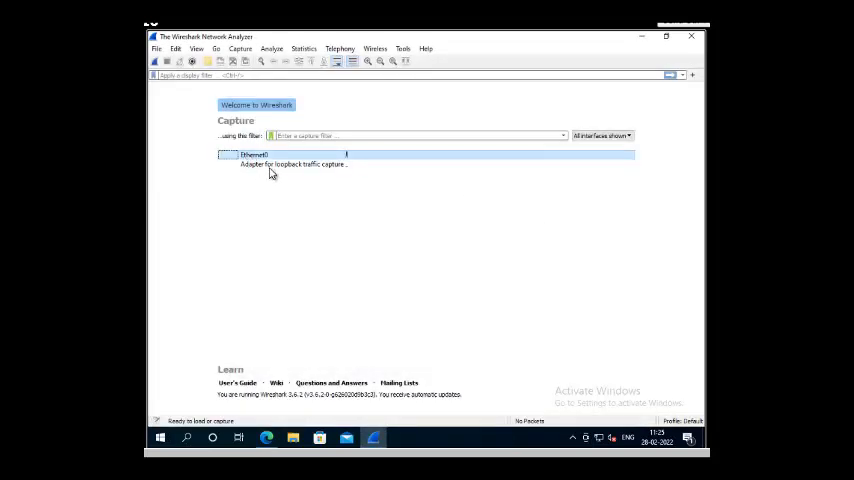
mouse_move(270, 168)
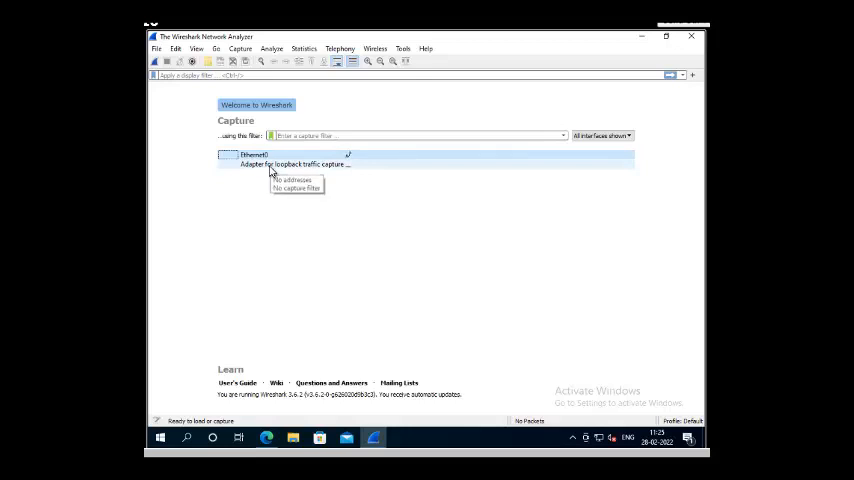
mouse_move(280, 172)
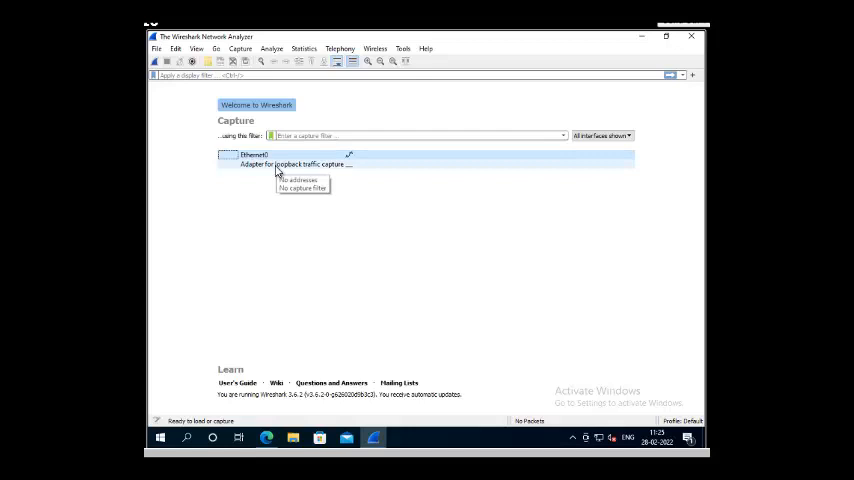
mouse_move(296, 174)
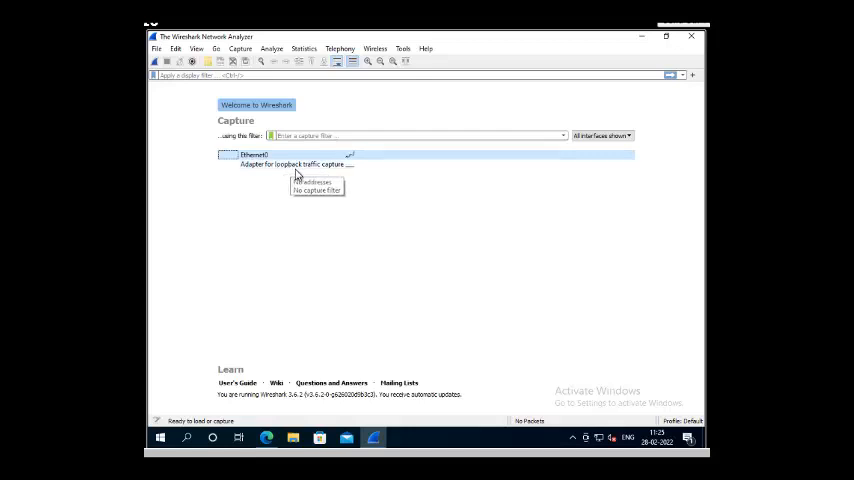
mouse_move(344, 168)
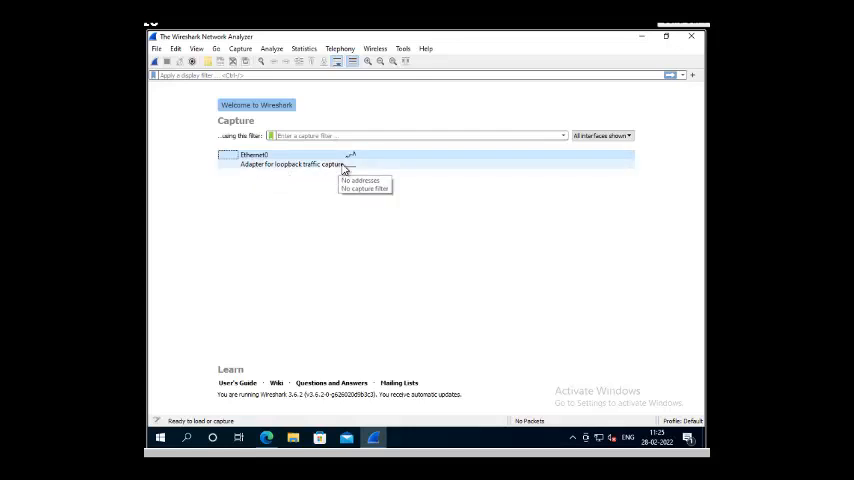
mouse_move(370, 160)
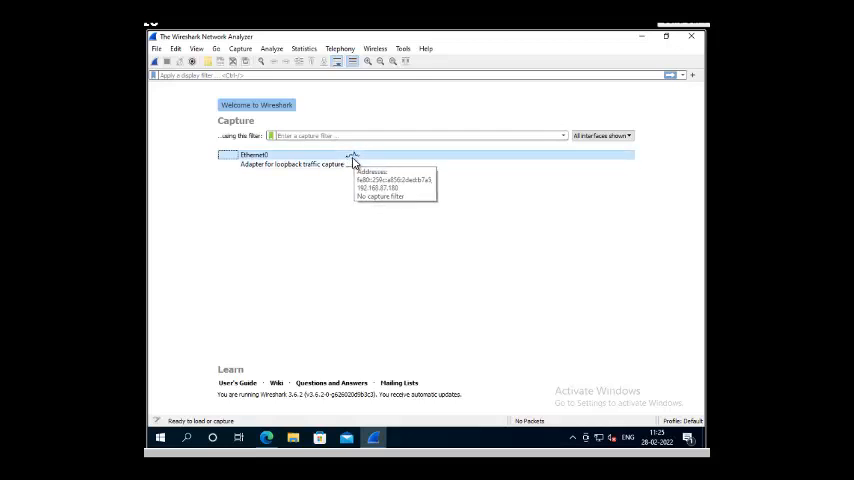
mouse_move(380, 172)
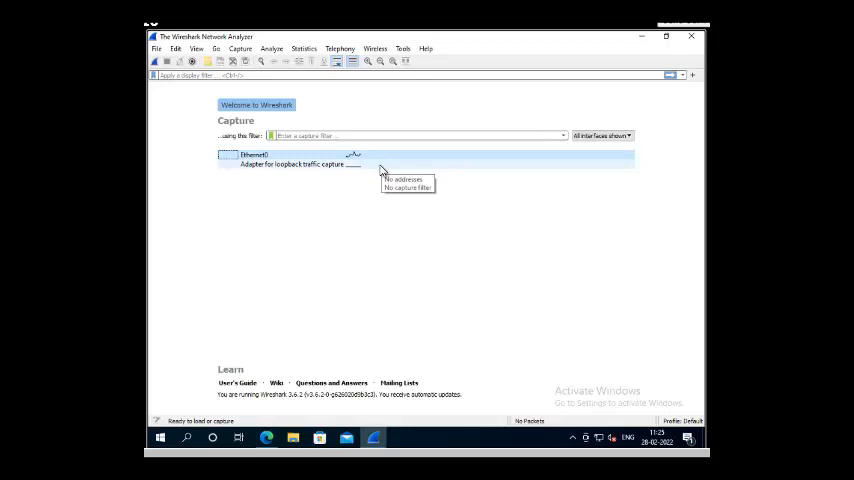
mouse_move(364, 162)
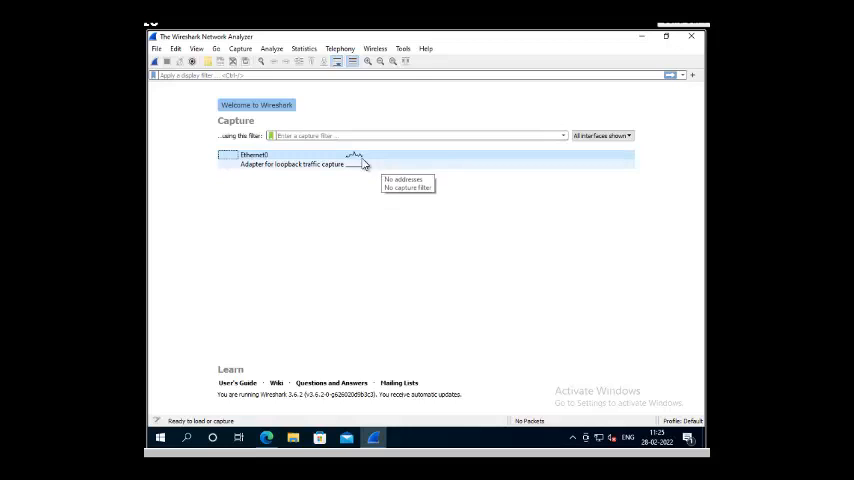
- Start a live packet capture on the Ethernet0 interface
double_click(252, 154)
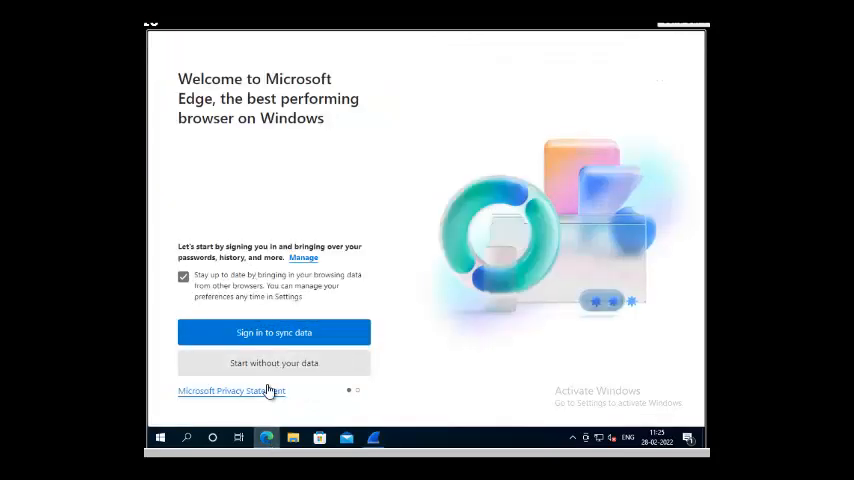
mouse_move(576, 308)
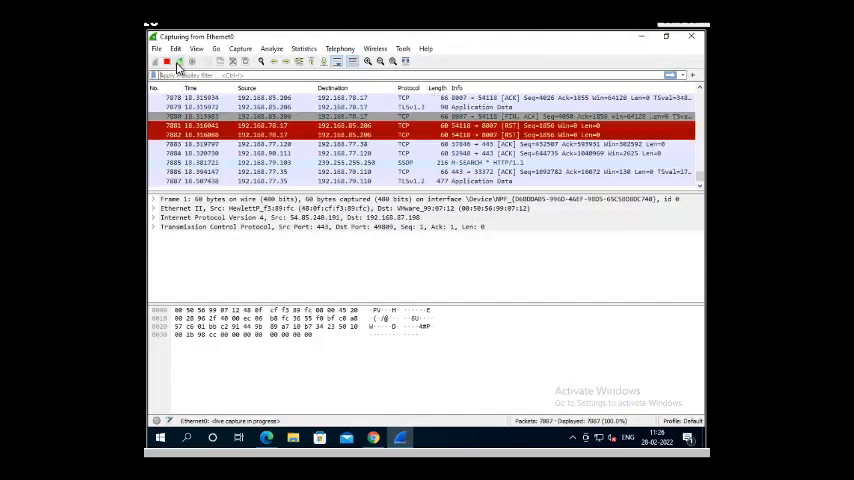
- Stop the running packet capture on Ethernet0
left_click(168, 64)
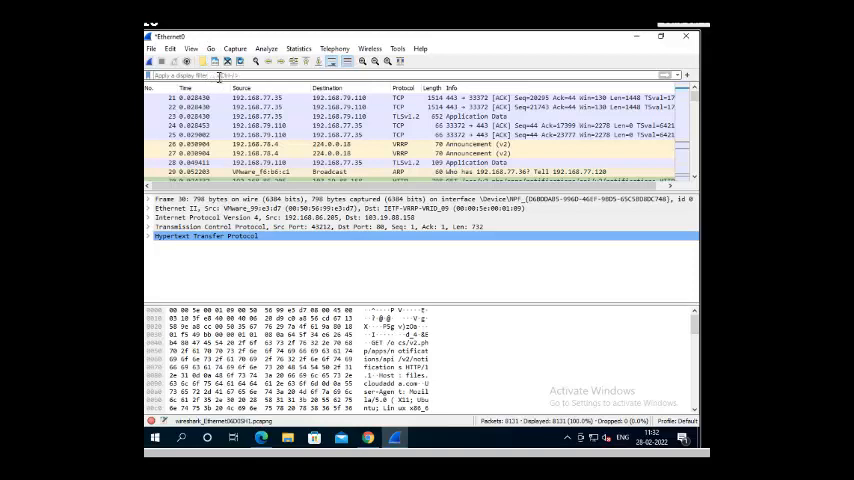
- Apply an 'http' display filter to show only HTTP packets
type("http")
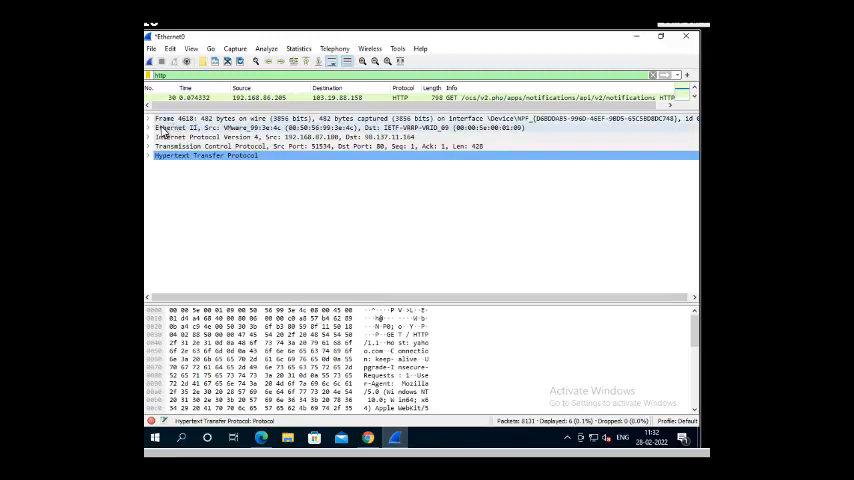
left_click(152, 128)
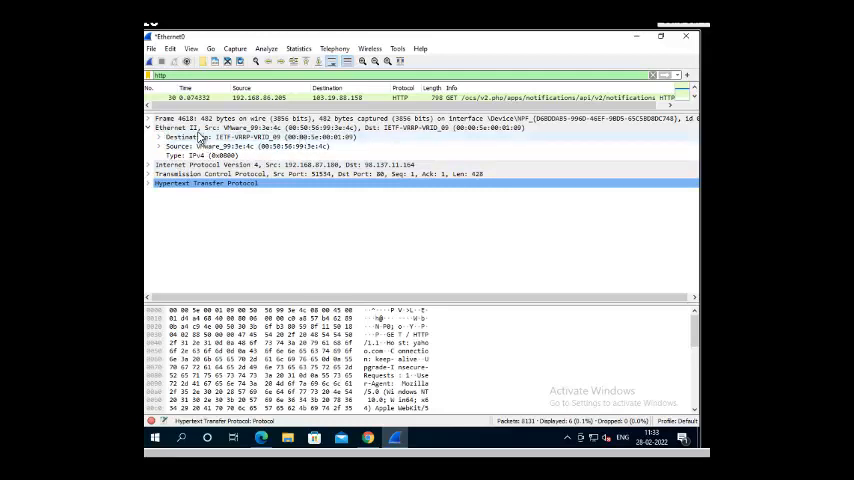
mouse_move(290, 160)
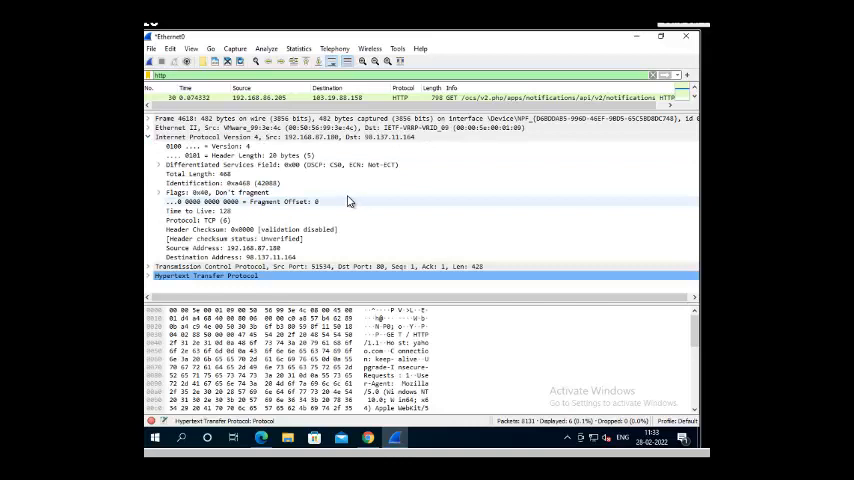
mouse_move(290, 258)
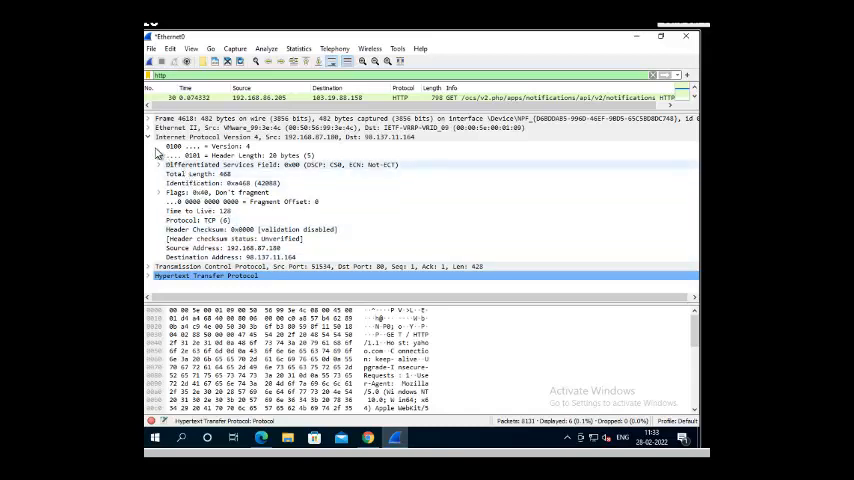
left_click(146, 140)
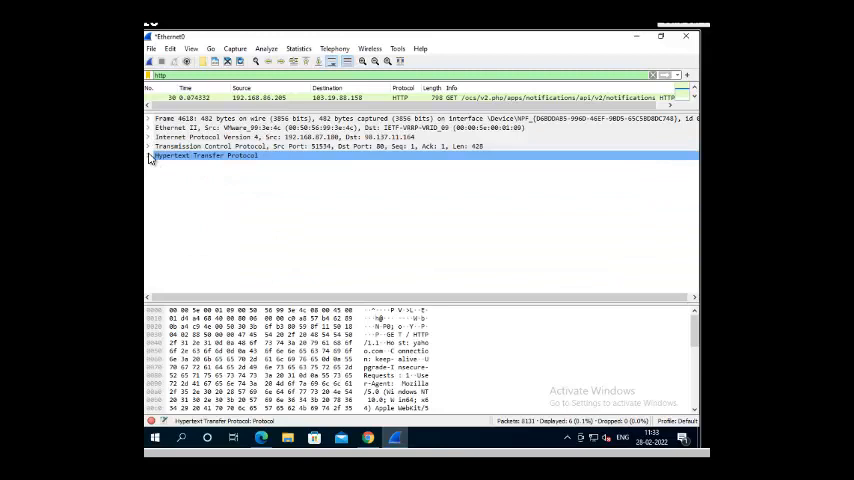
- Expand the GET packet's Transmission Control Protocol and Hypertext Transfer Protocol layers to show their fields
left_click(148, 148)
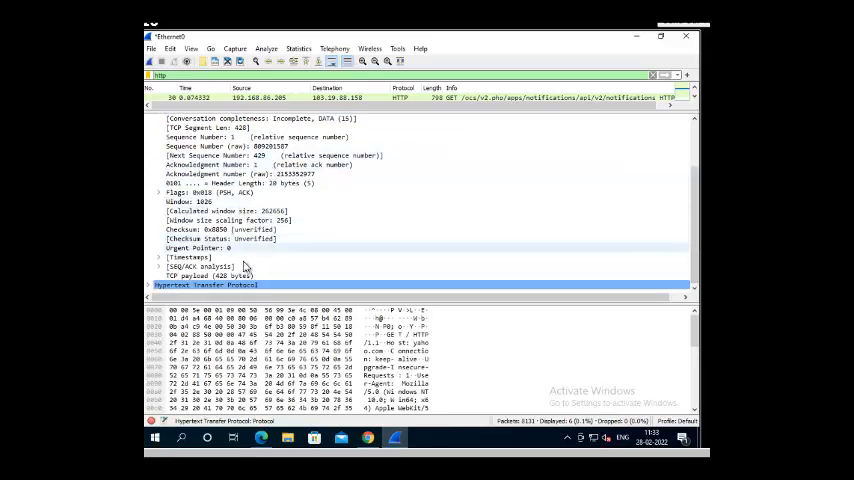
left_click(160, 258)
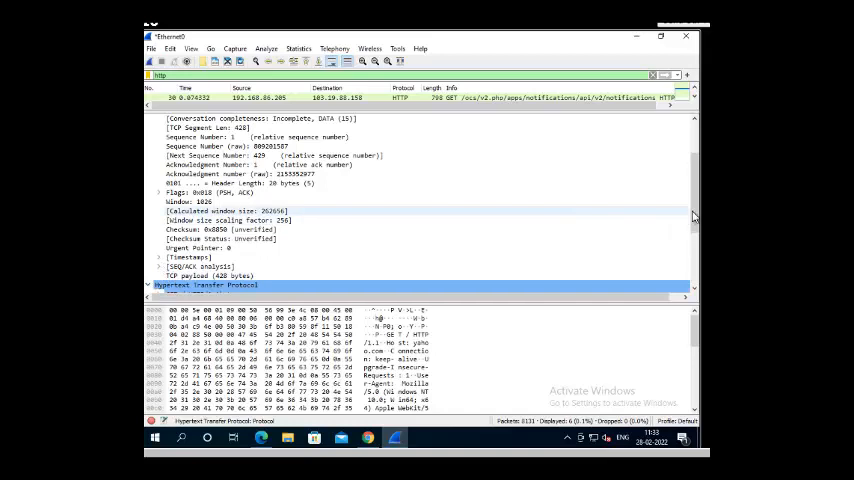
scroll("down", 3)
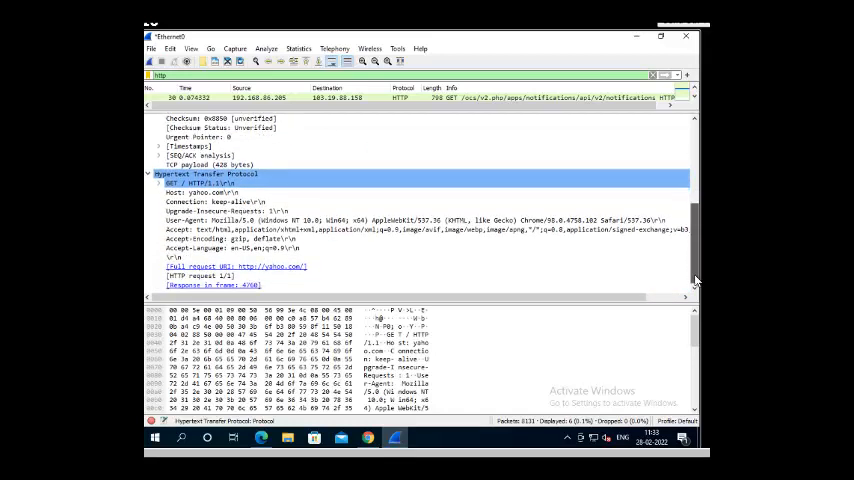
mouse_move(256, 230)
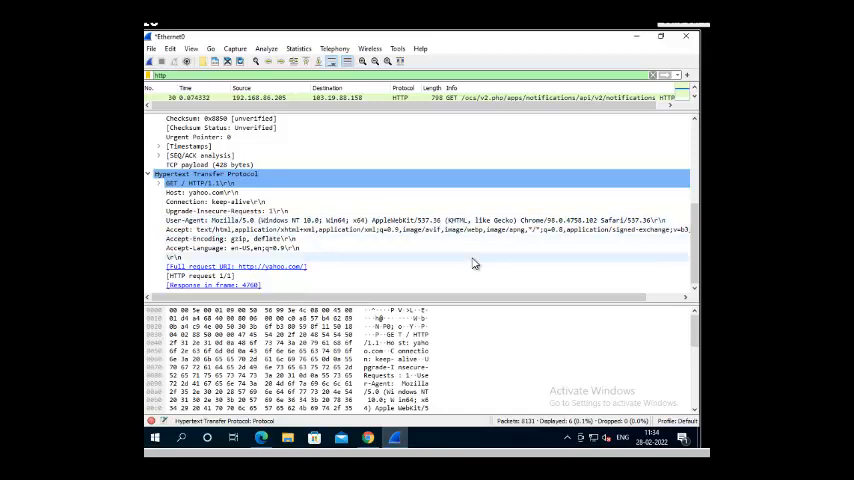
mouse_move(284, 240)
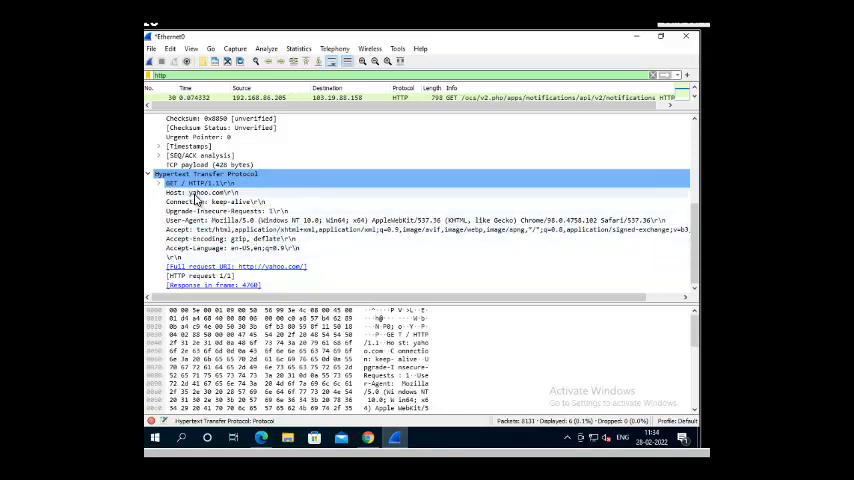
- Select an HTTP header line of the Yahoo GET request to highlight its raw bytes
left_click(204, 192)
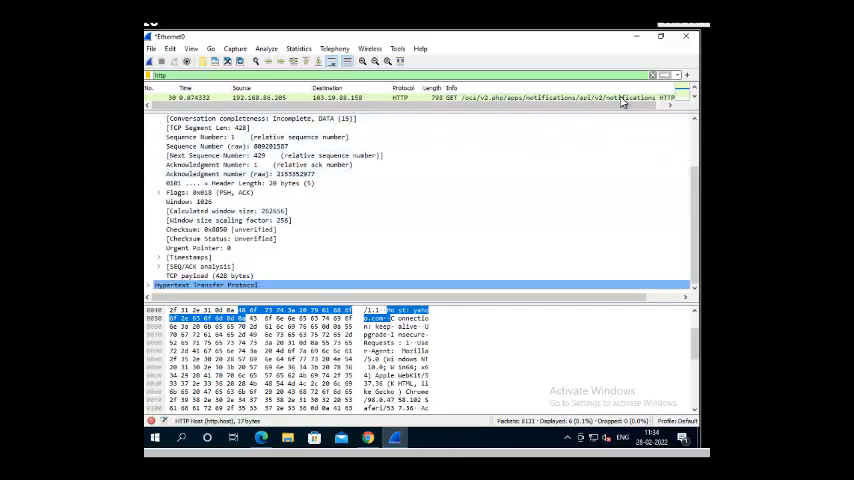
mouse_move(608, 120)
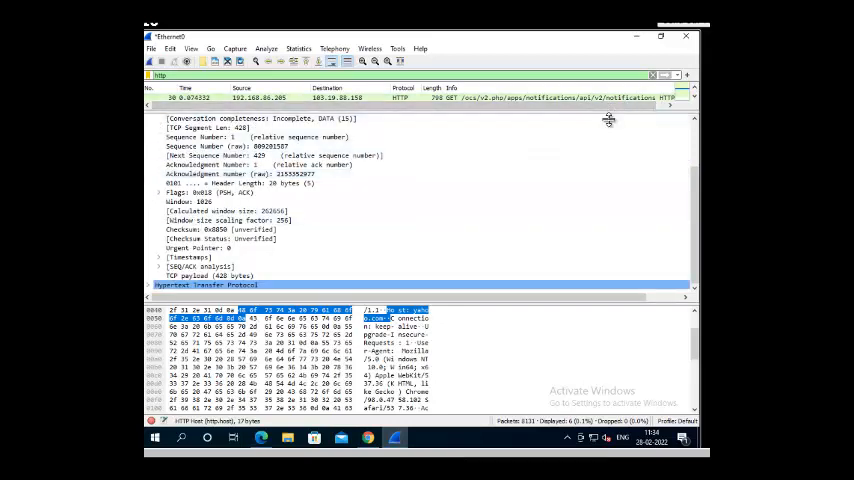